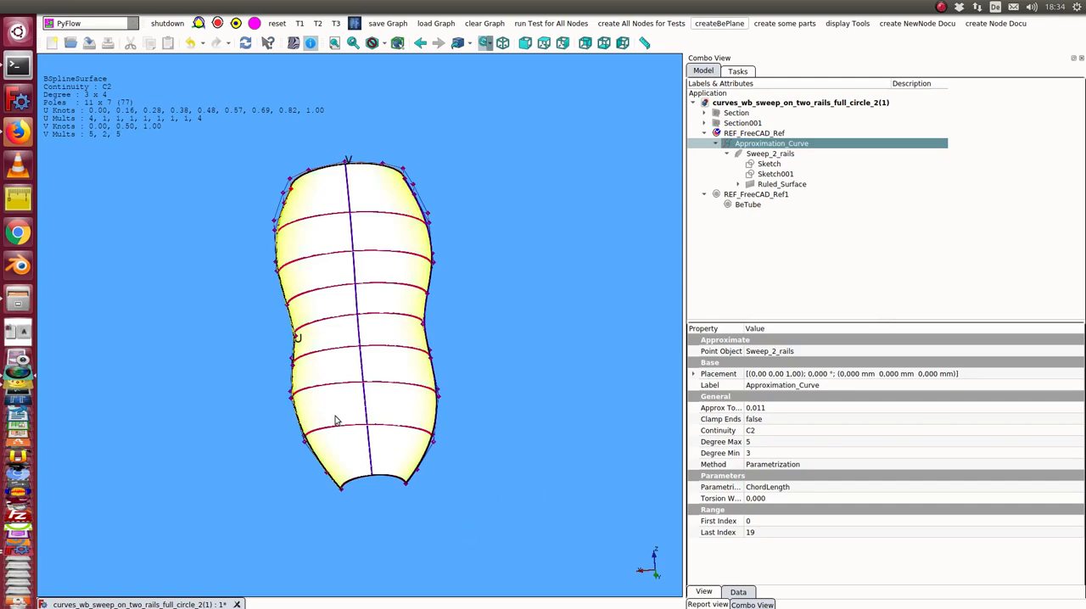
- Orbit the swept surface to an oblique view before bringing up the CloseFace graph
left_click_drag(348, 331, 377, 375)
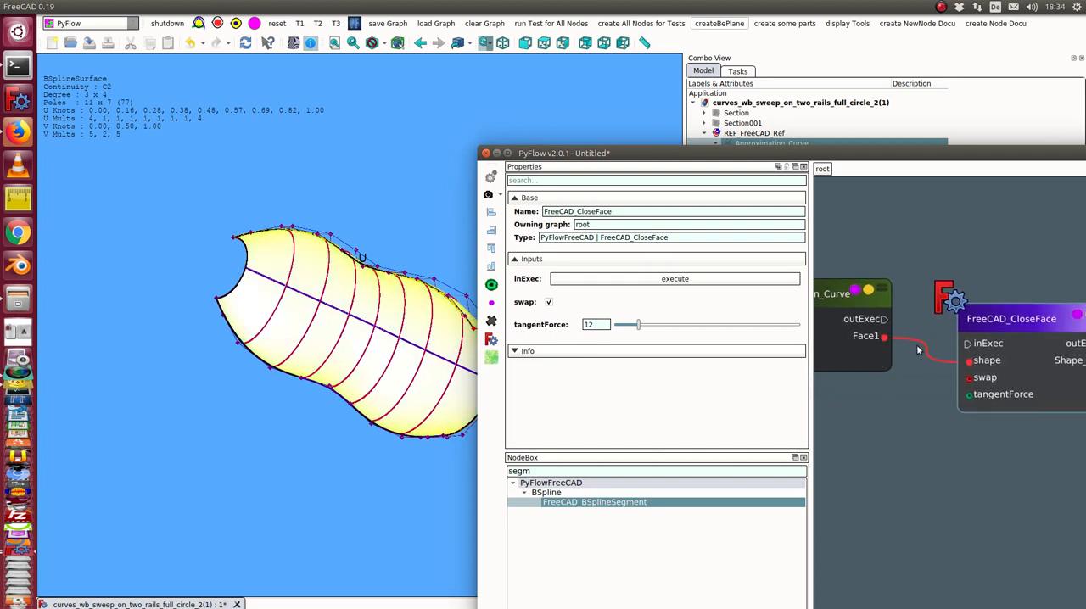
mouse_move(987, 285)
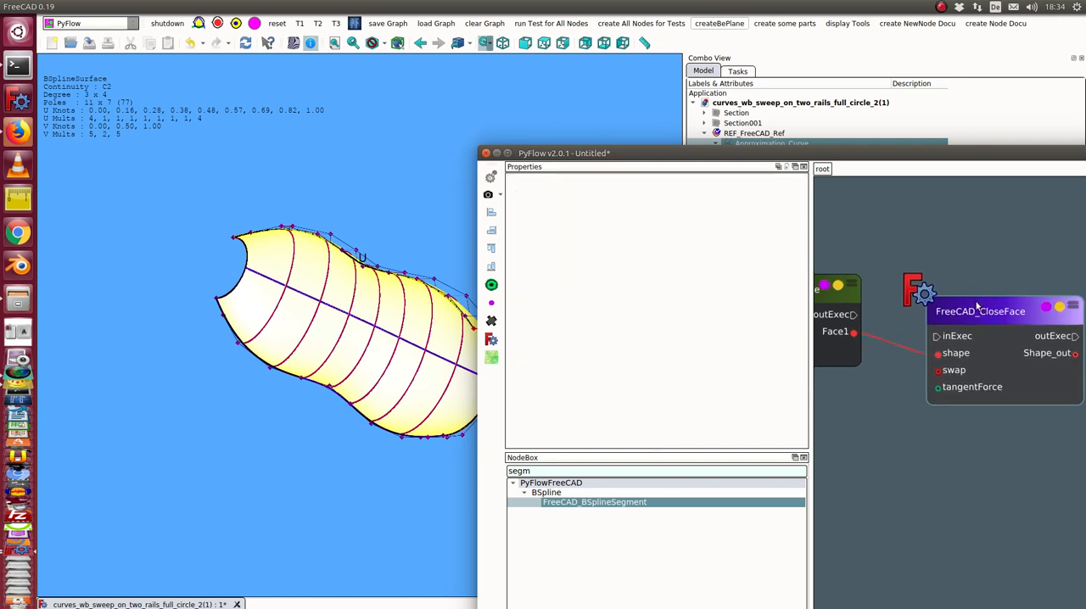
- Select the CloseFace node and run it, creating the PV_FreeCAD_CloseFace object
left_click(980, 310)
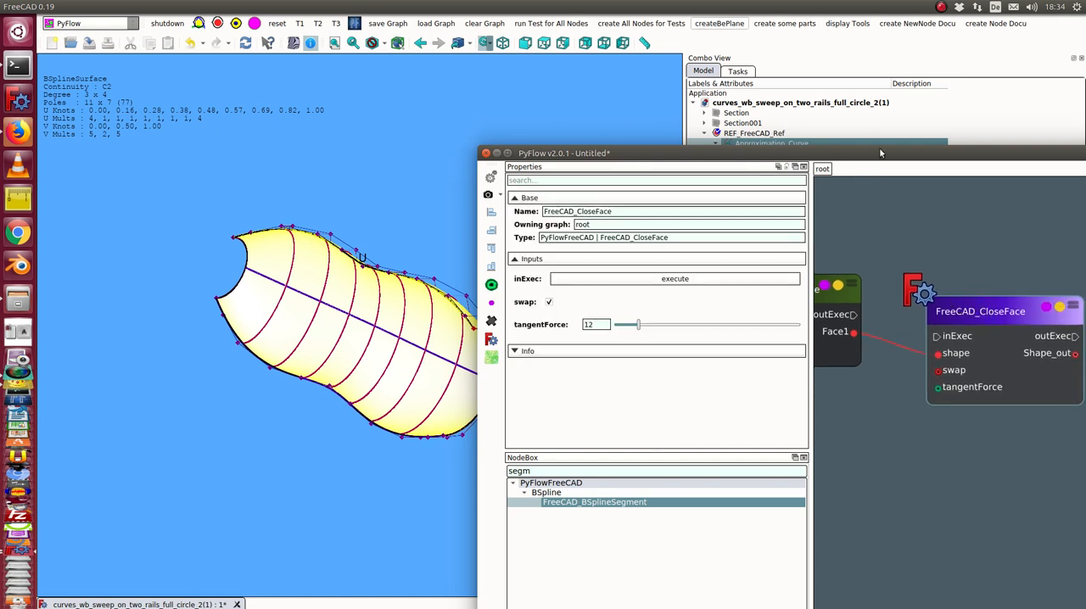
left_click_drag(564, 152, 738, 156)
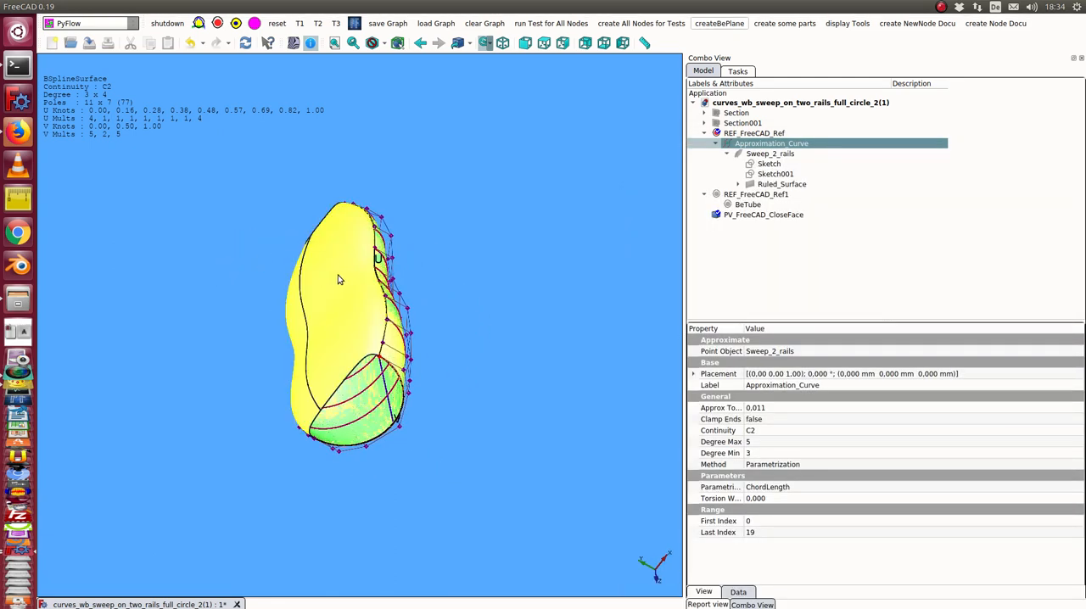
- Select PV_FreeCAD_CloseFace to show its B-spline data as a periodic closed surface
left_click(762, 214)
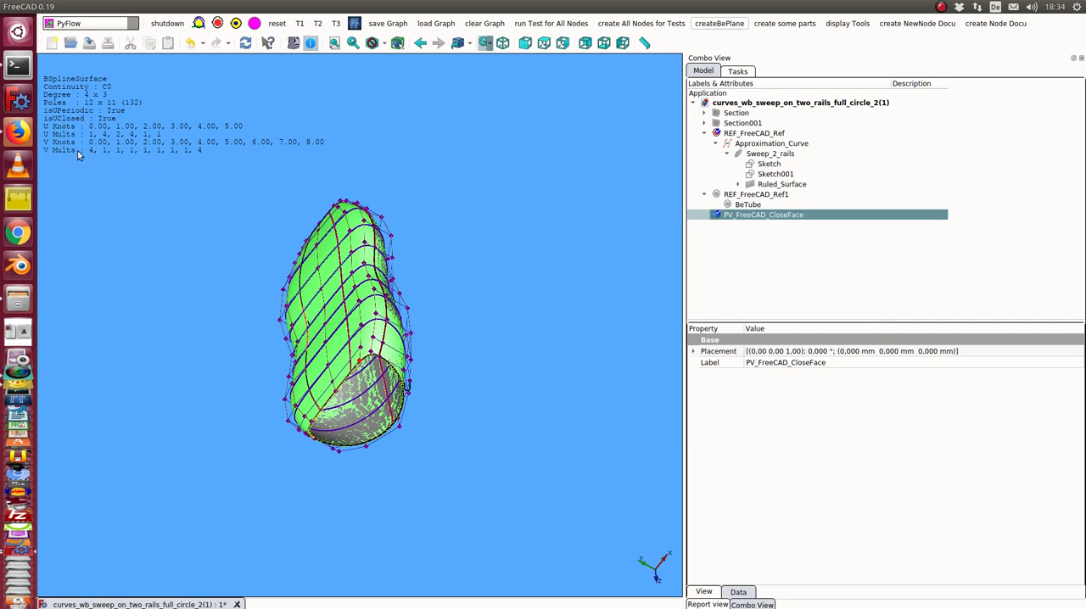
mouse_move(78, 156)
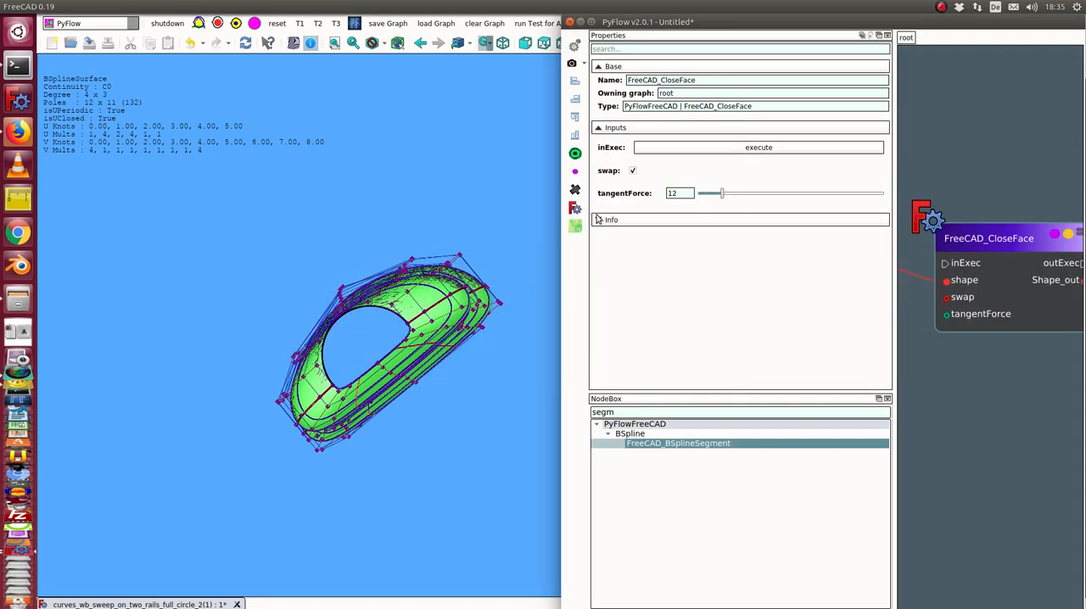
mouse_move(825, 200)
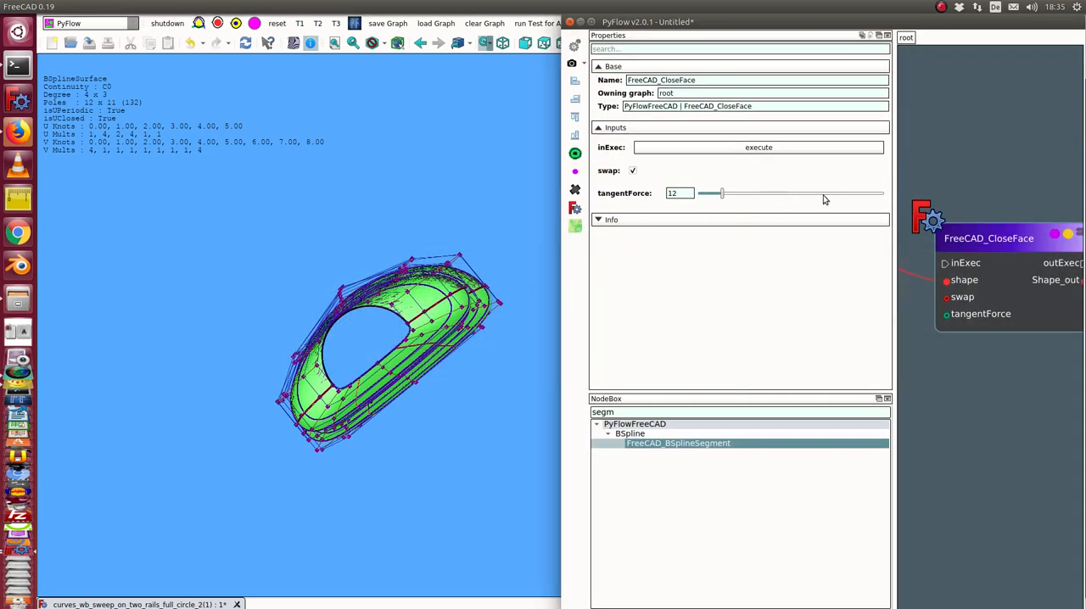
- Vary the tangent force from 68 down to 2 and toggle the swap option on the closed face
left_click_drag(719, 193, 822, 193)
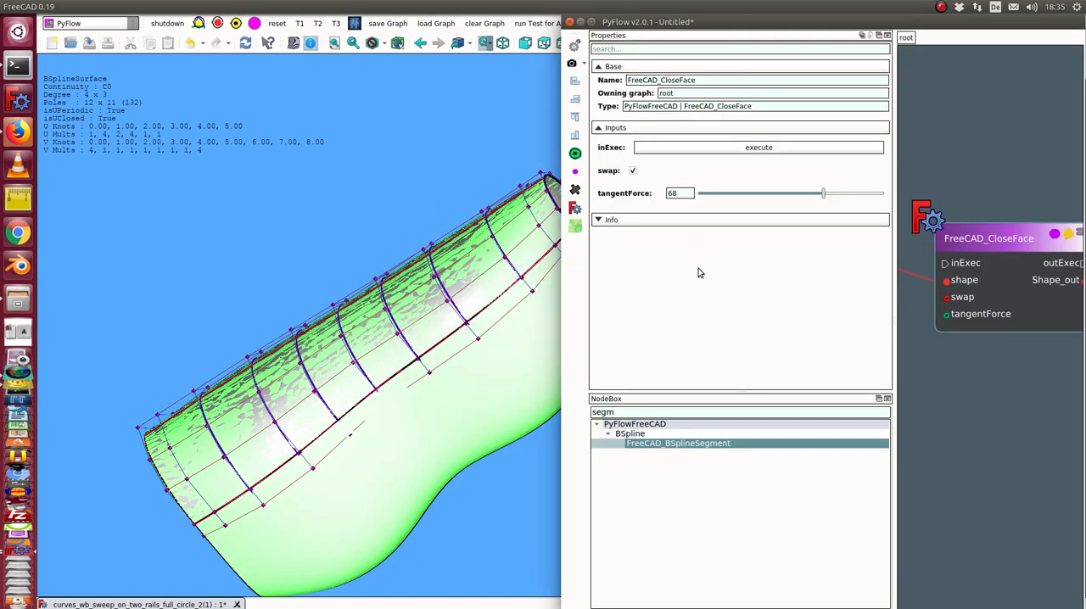
left_click_drag(822, 194, 703, 193)
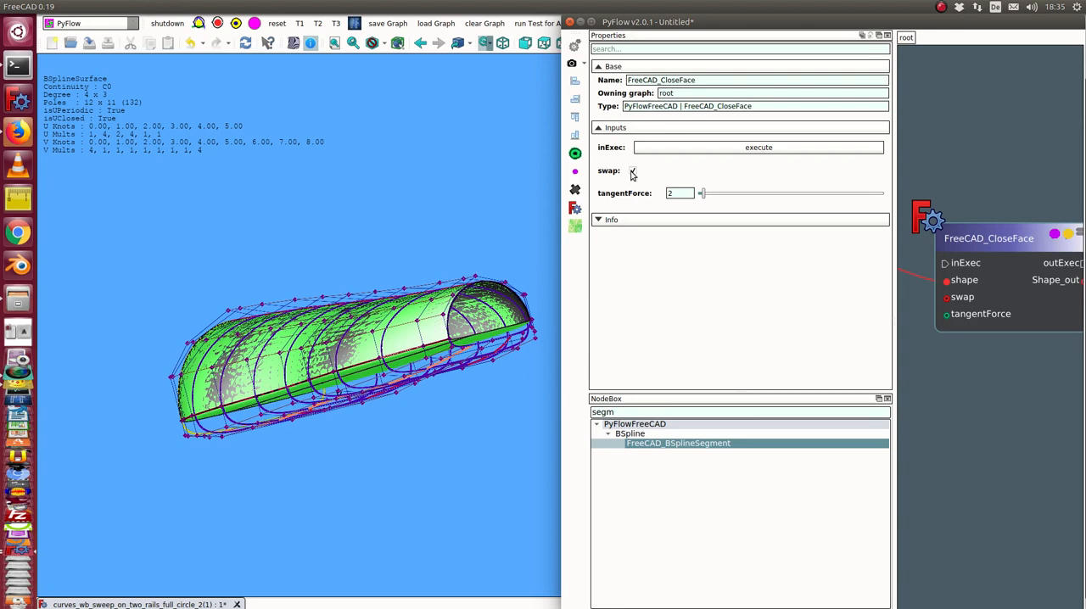
left_click(631, 170)
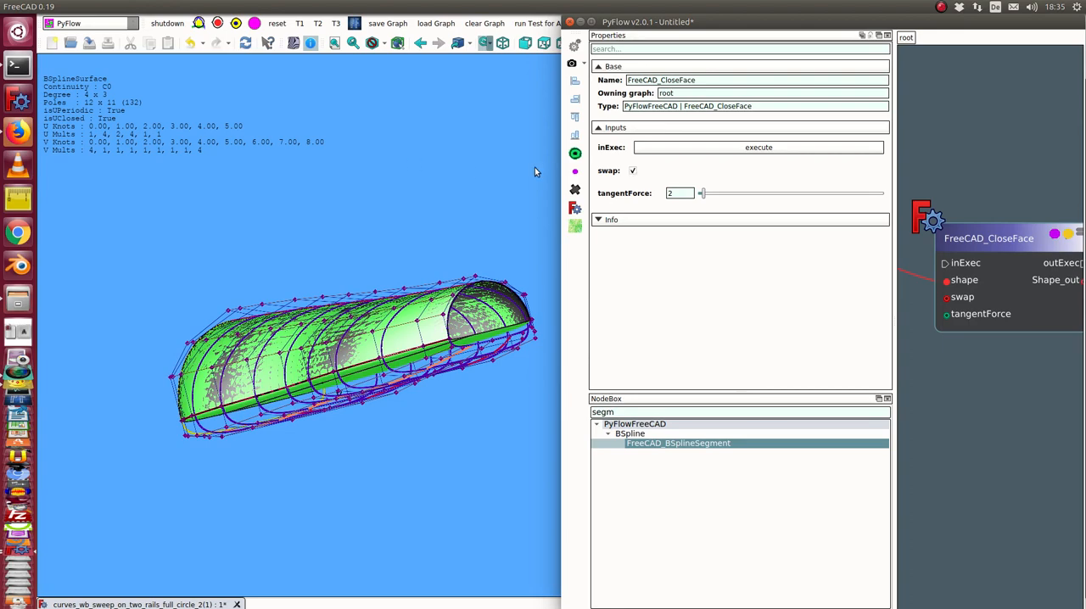
left_click(631, 170)
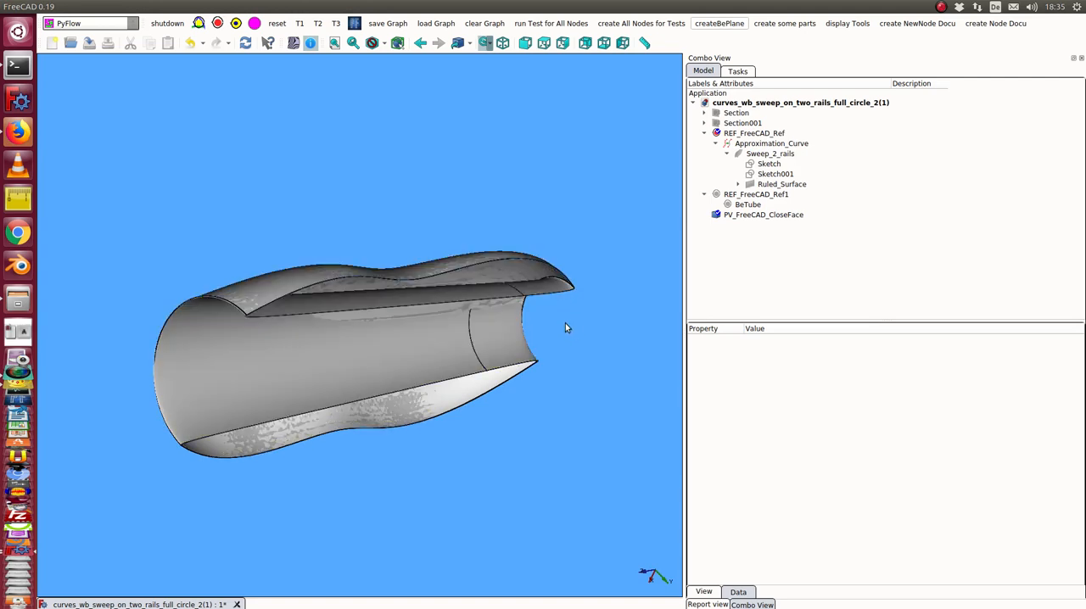
- View the closed tube from another side, then review BeTube and REF_FreeCAD_Ref properties
left_click_drag(566, 329, 404, 317)
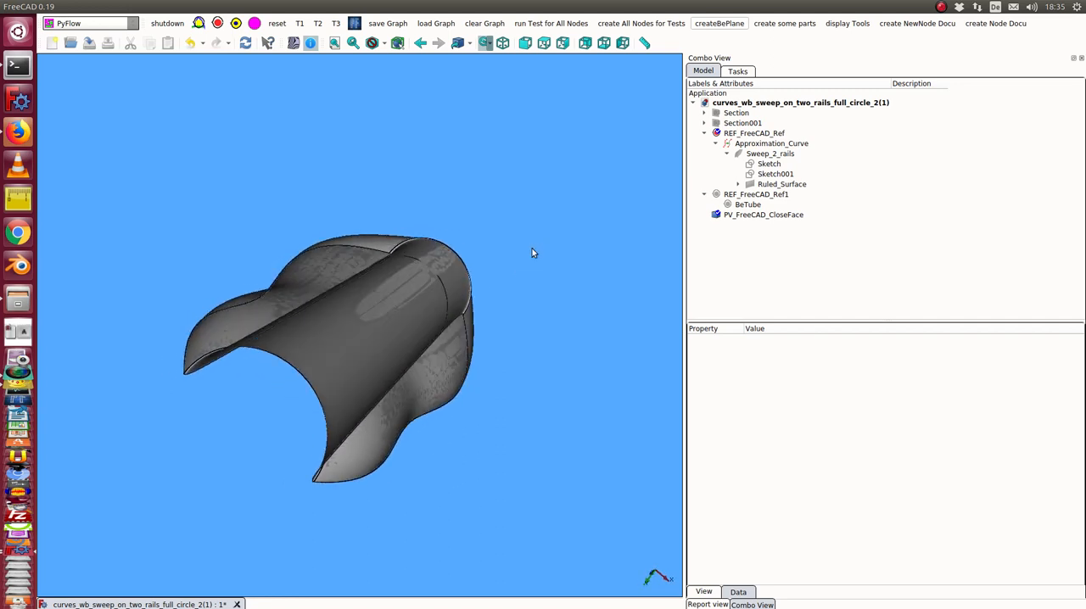
left_click(764, 213)
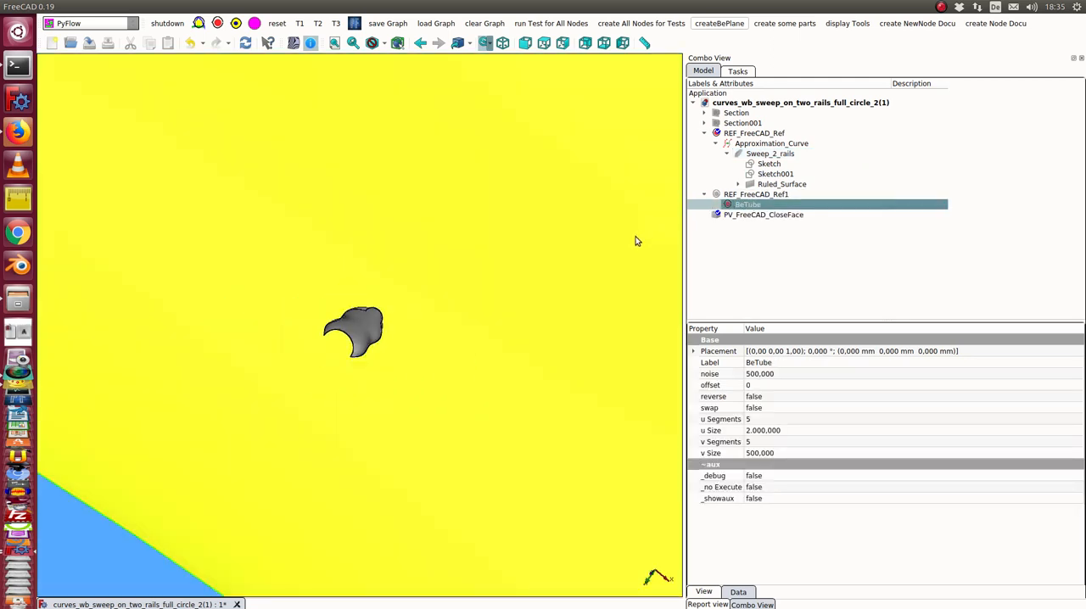
left_click(753, 132)
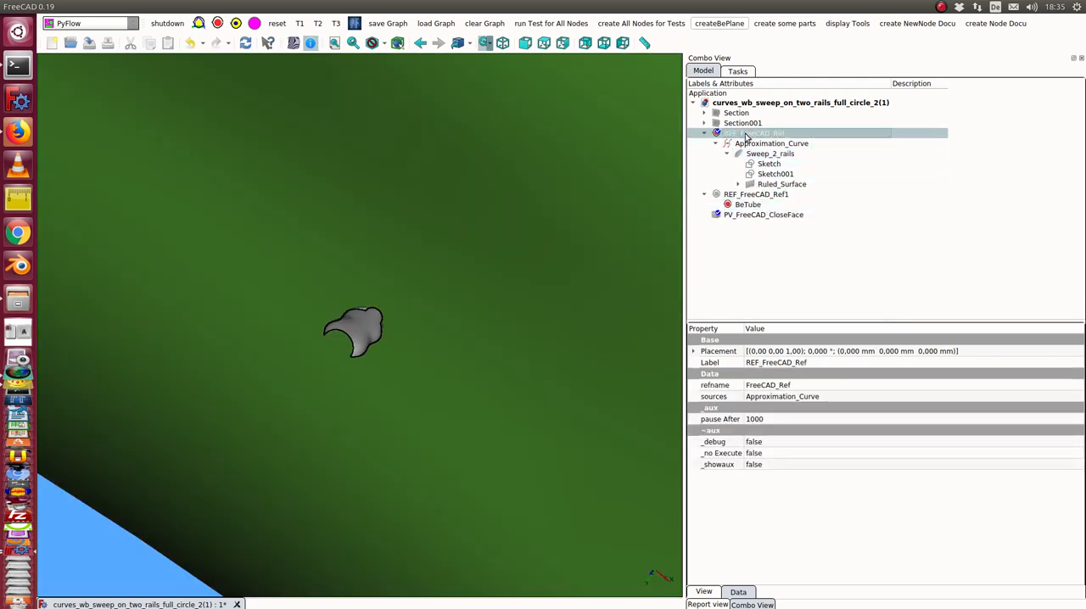
left_click(772, 142)
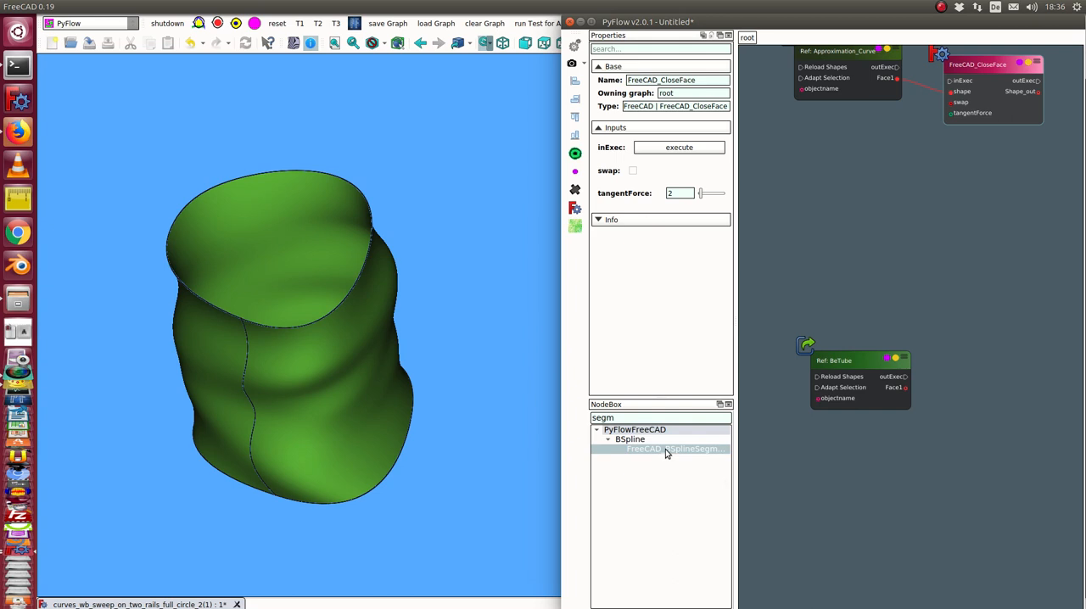
- Add a FreeCAD_BSplineSegment node and wire the BeTube Face1 output to its shape input
double_click(675, 448)
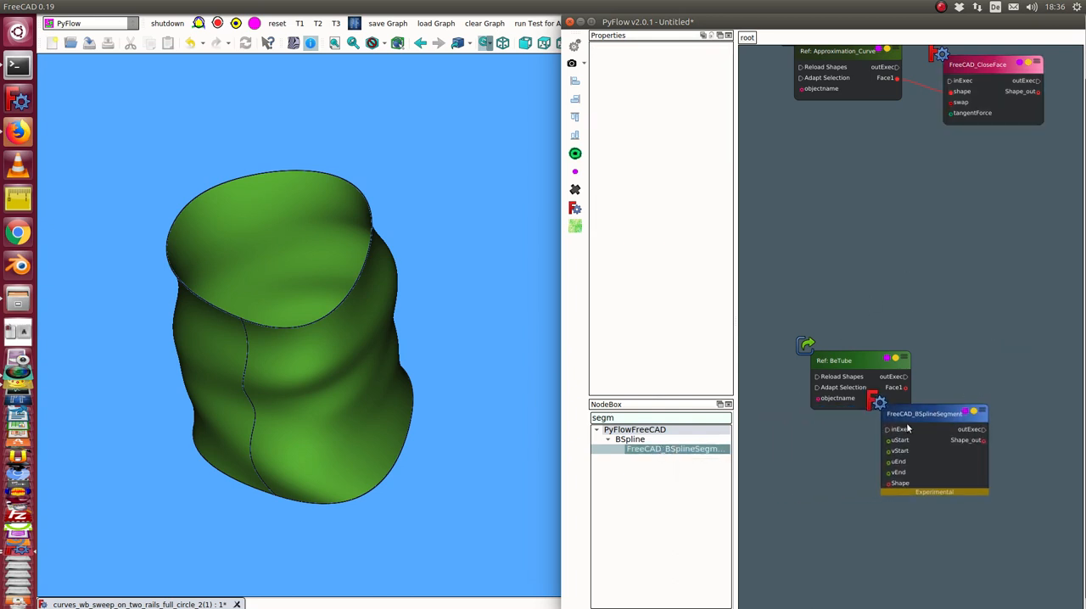
left_click_drag(933, 414, 1010, 301)
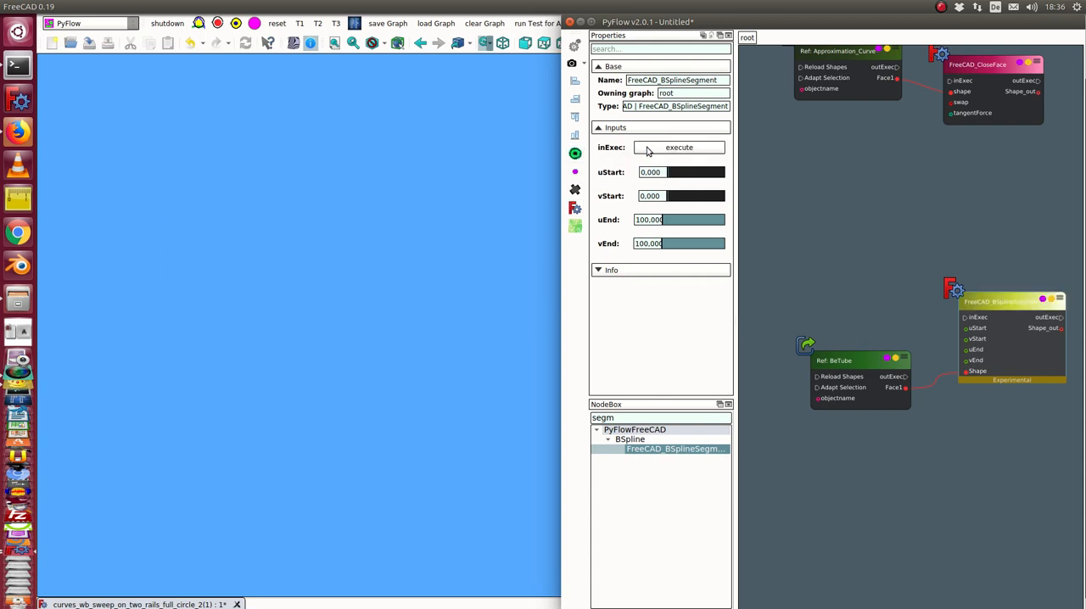
- Set the BSplineSegment u range from about 16.162 to 76.852, trimming the tube
left_click(678, 146)
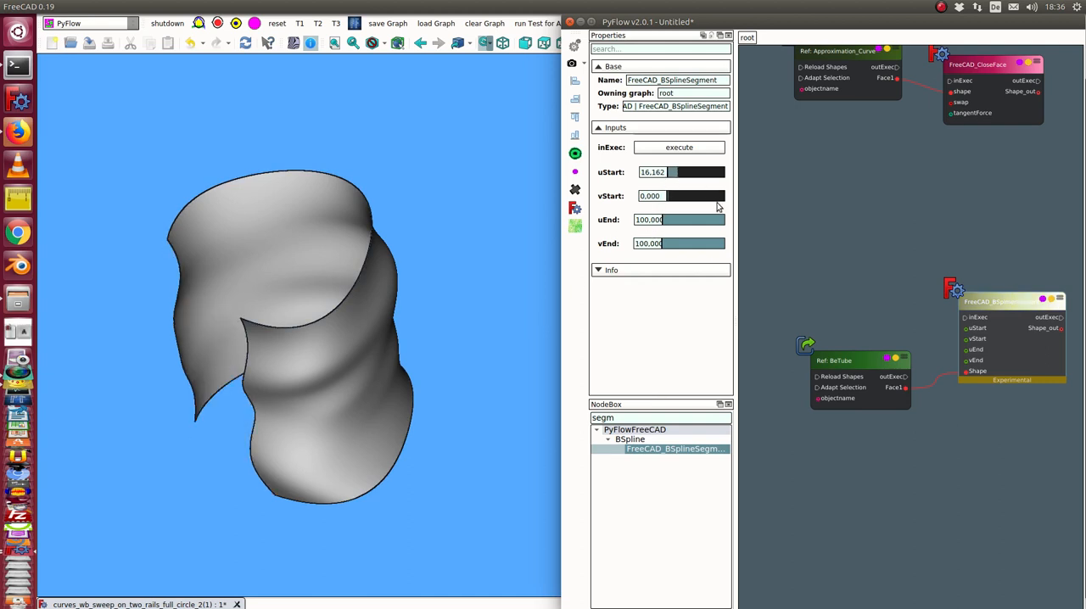
mouse_move(711, 221)
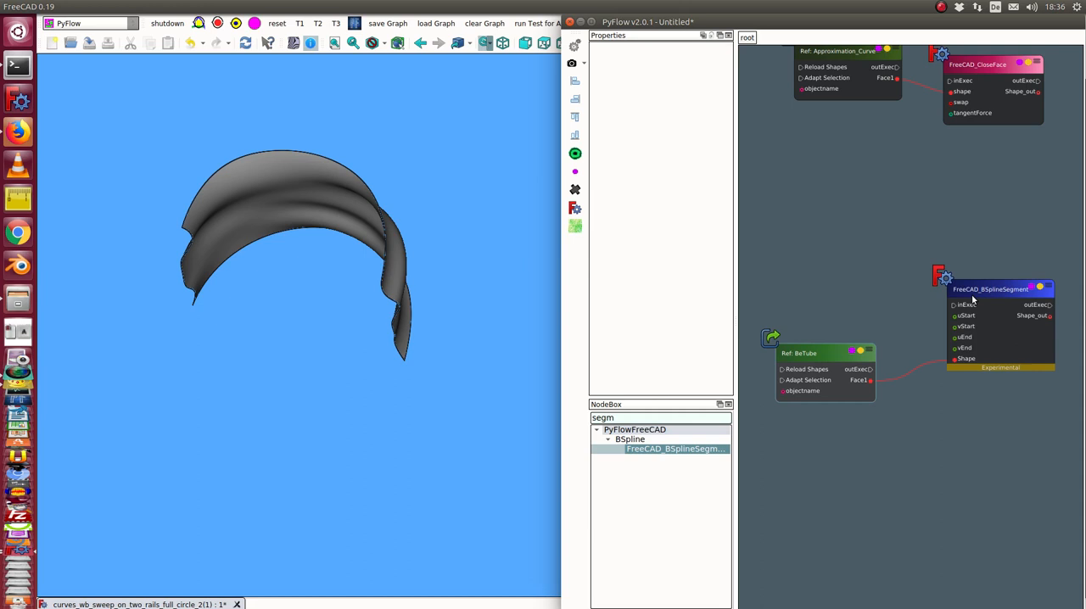
left_click(990, 289)
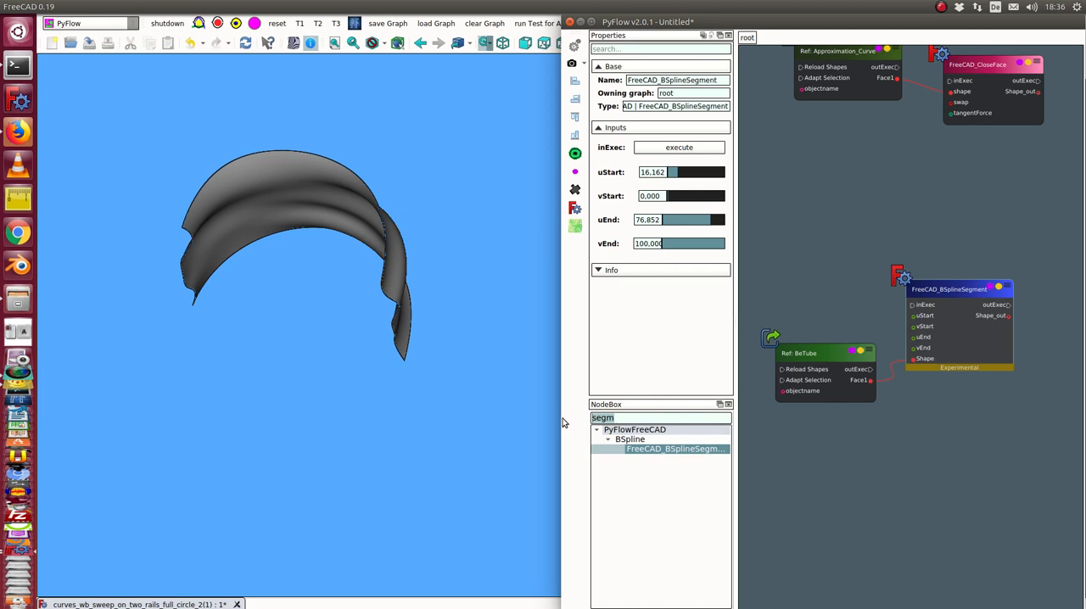
- Search 'close' in the NodeBox and add a second FreeCAD_CloseFace node
type("close")
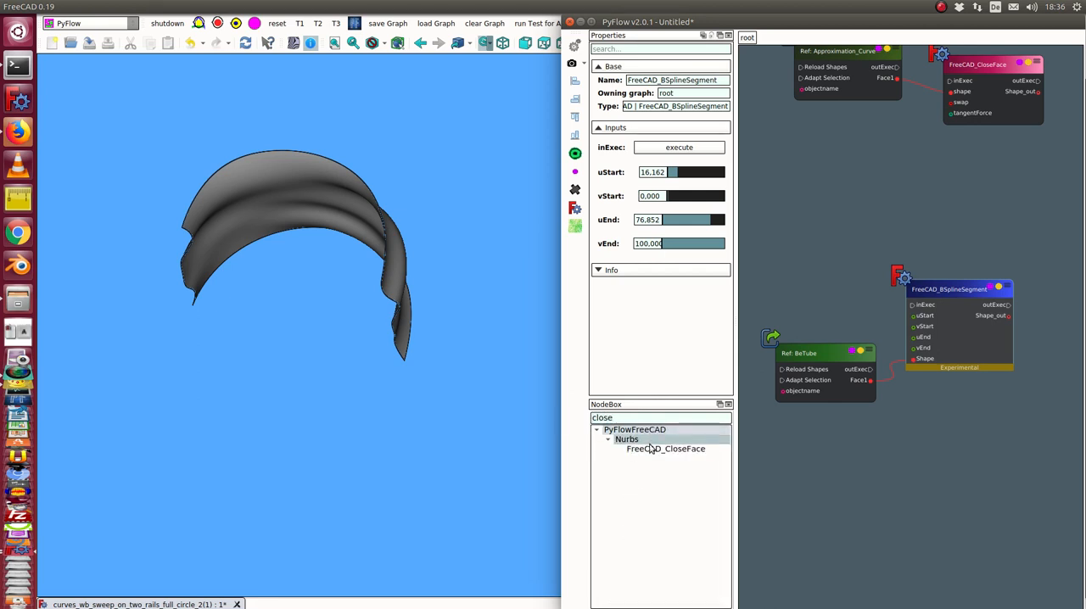
left_click(665, 448)
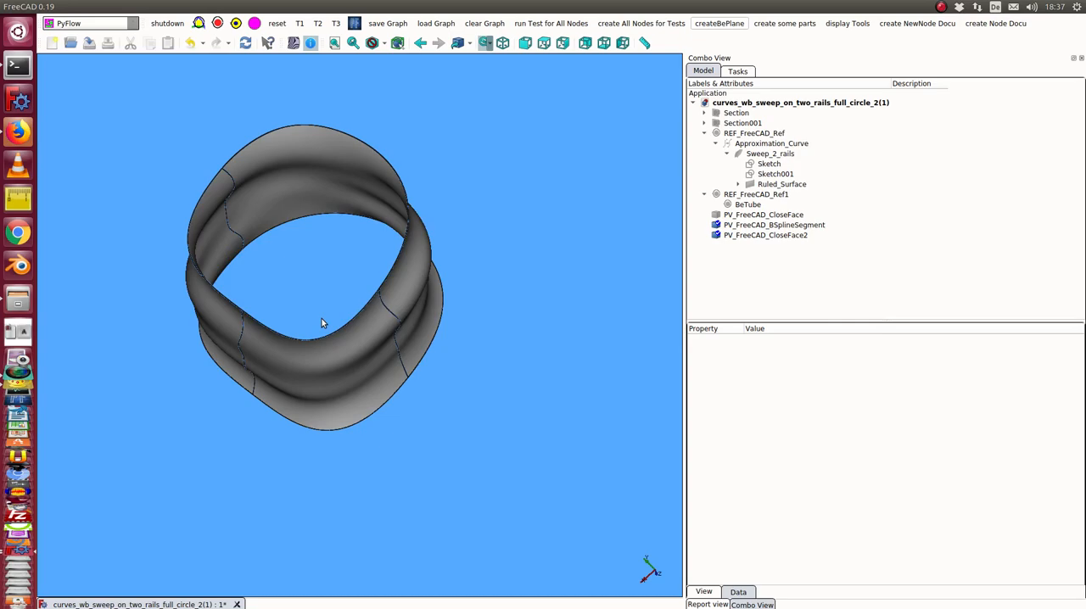
- Inspect the closed green ring surface in the FreeCAD 3D view
left_click(773, 224)
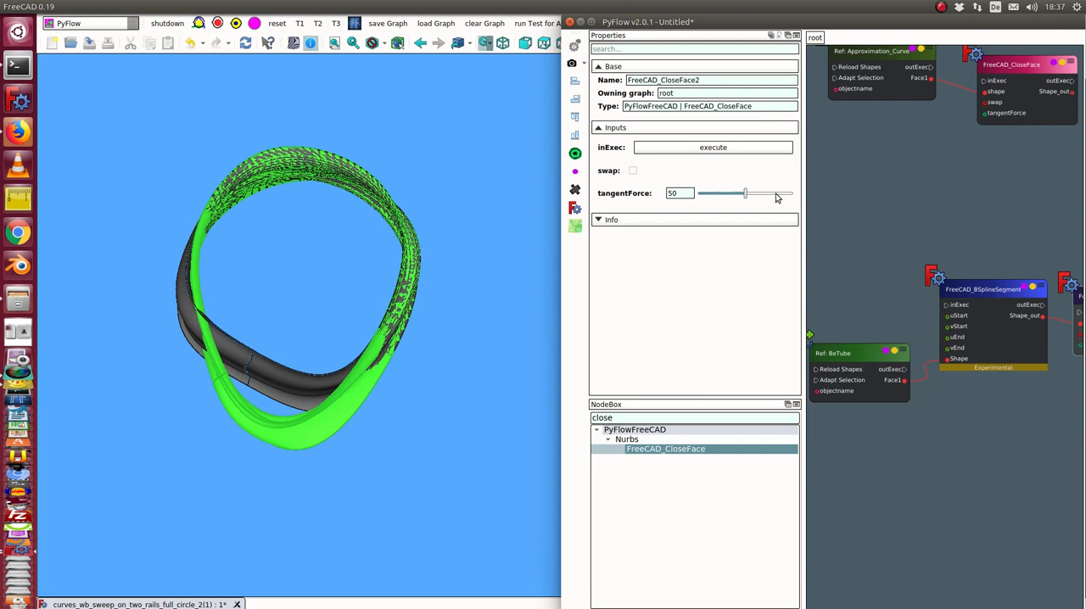
- Raise the second closed face's tangent force to 84, then lower it to 12
left_click_drag(744, 193, 774, 193)
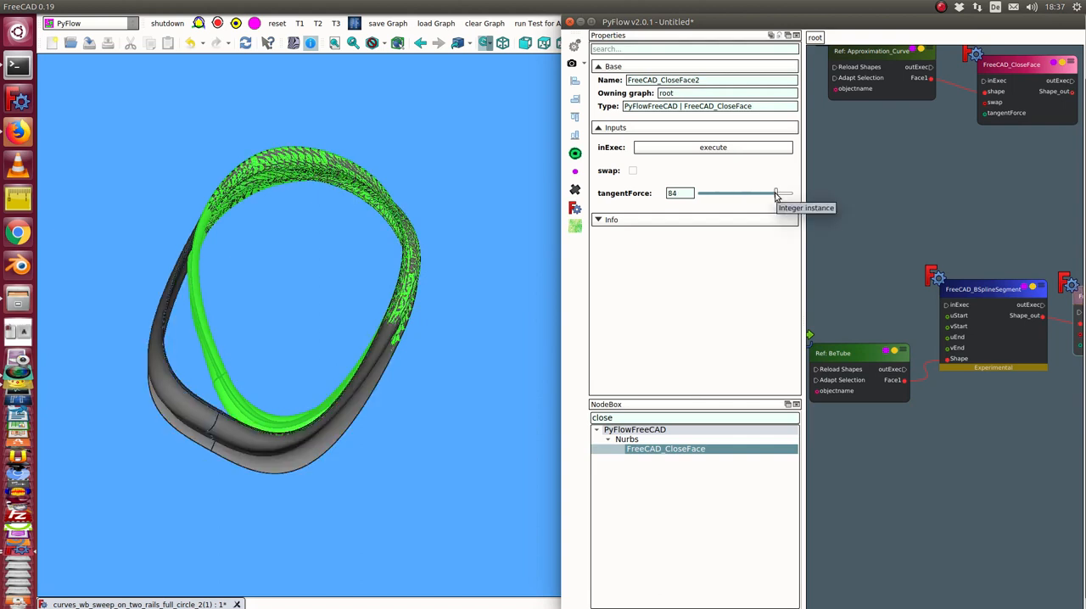
left_click_drag(777, 193, 709, 194)
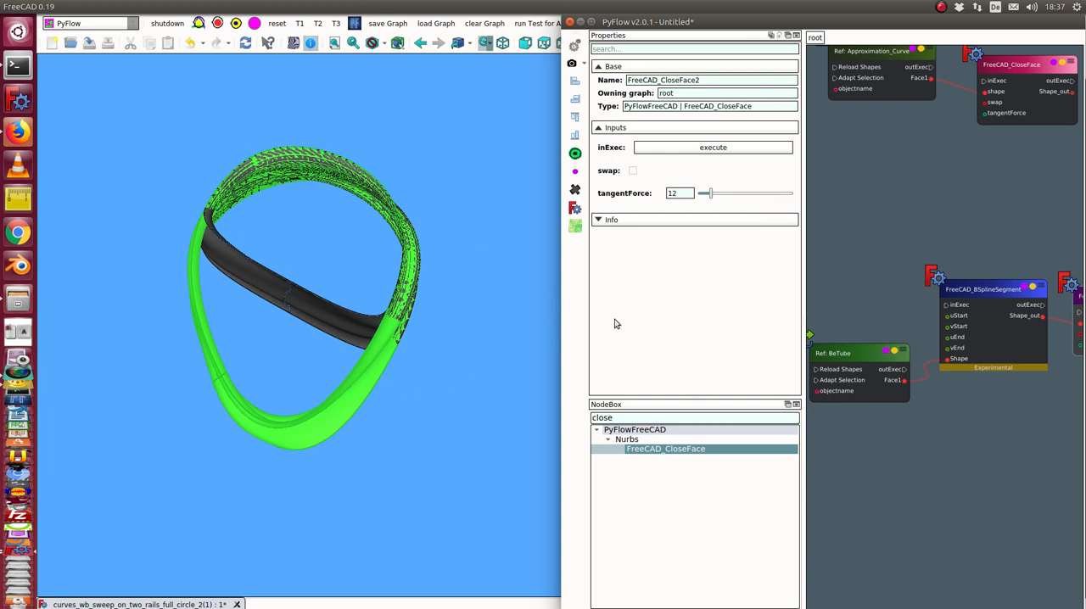
mouse_move(716, 24)
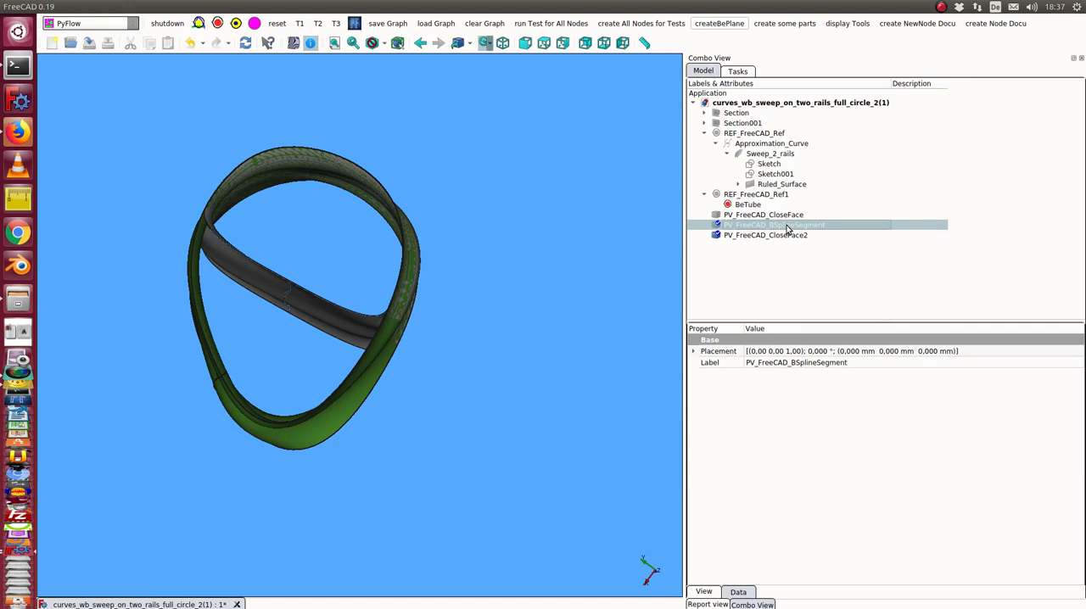
- Make the PV_FreeCAD_BSplineSegment tube visible beside the closed faces and inspect their fit
left_click(773, 224)
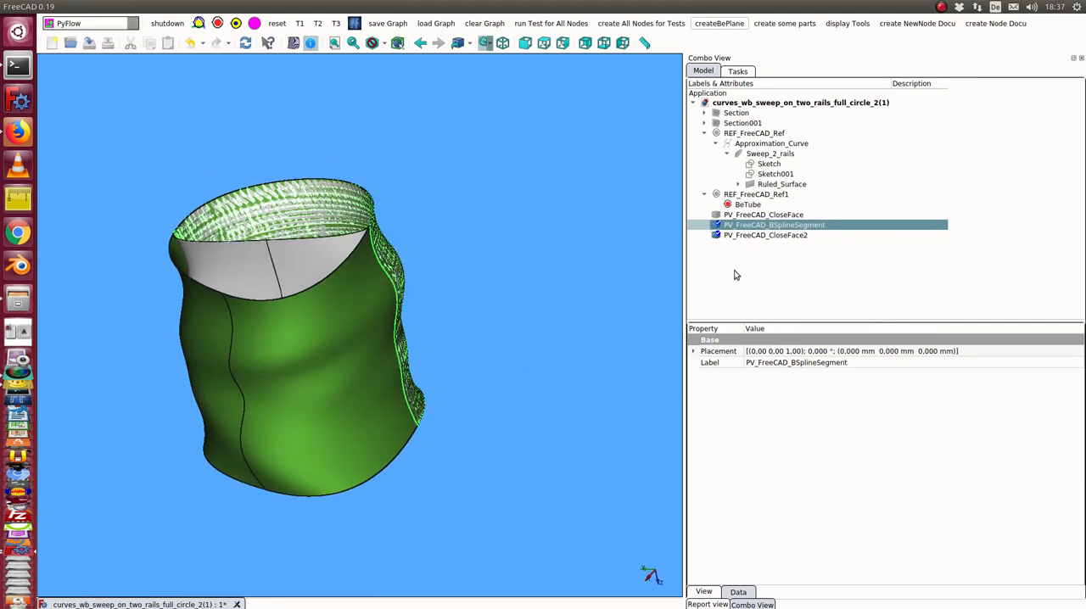
left_click(765, 234)
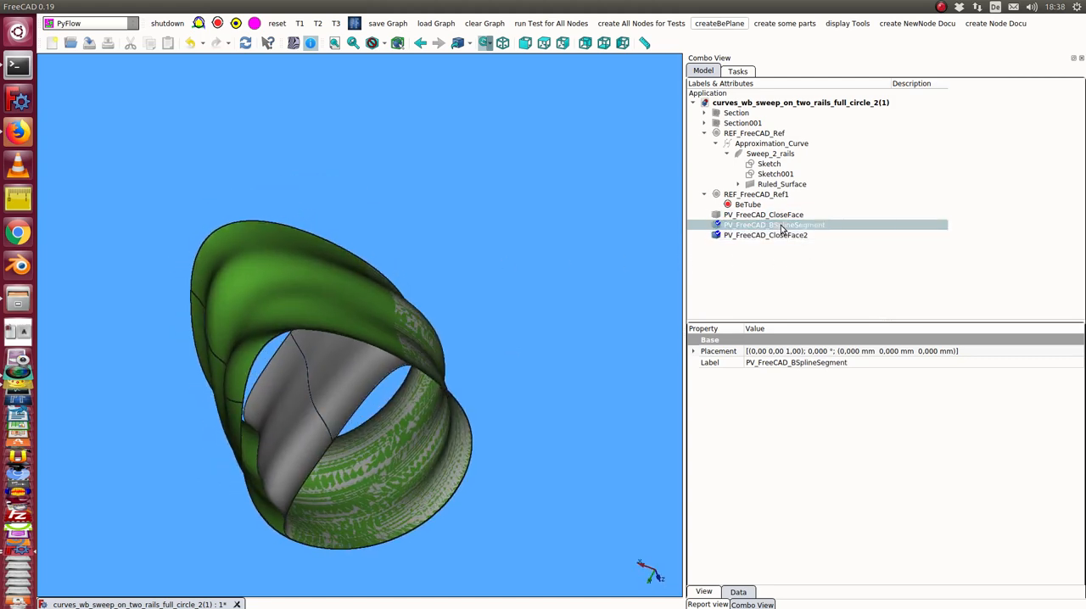
left_click(747, 204)
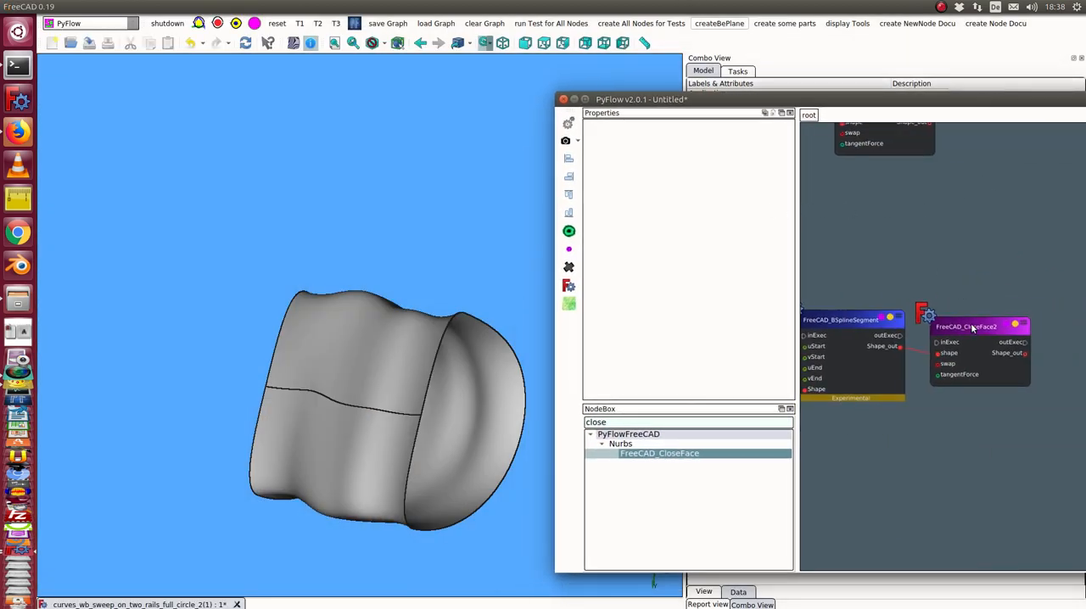
left_click(967, 326)
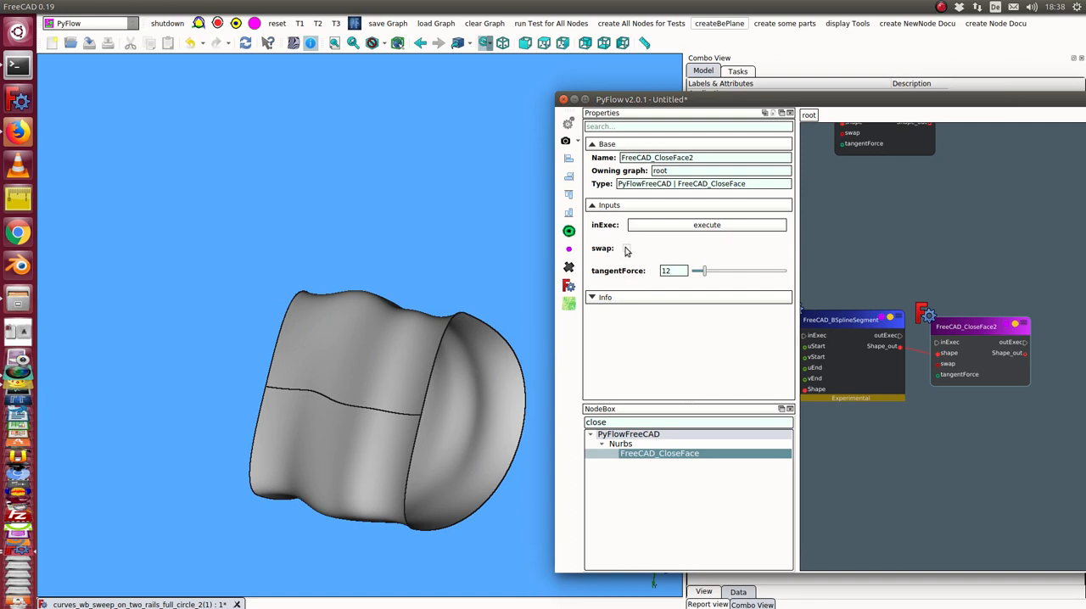
left_click(624, 248)
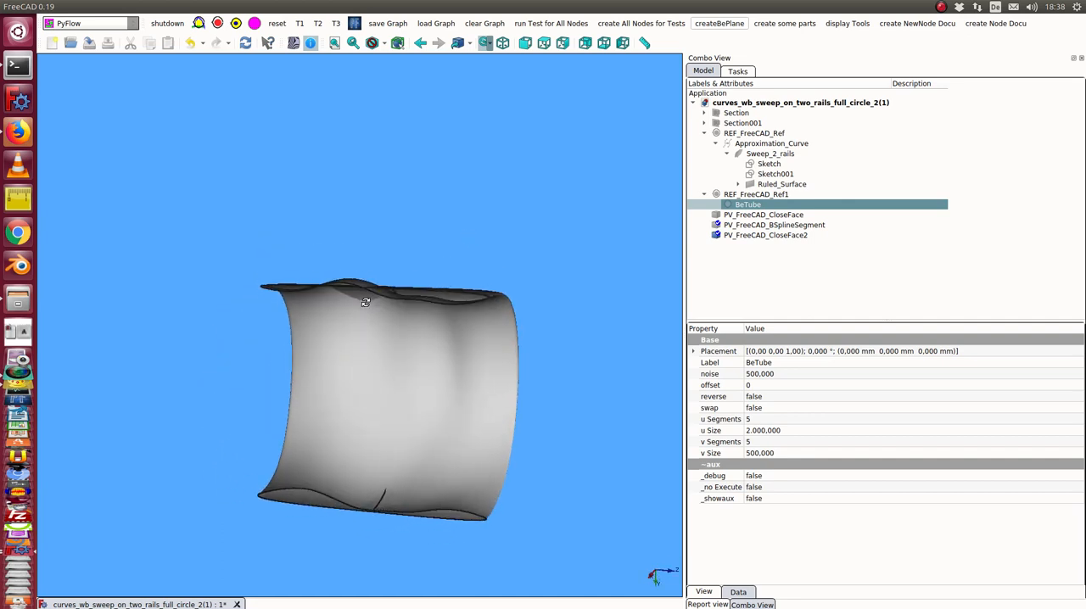
left_click_drag(364, 302, 411, 339)
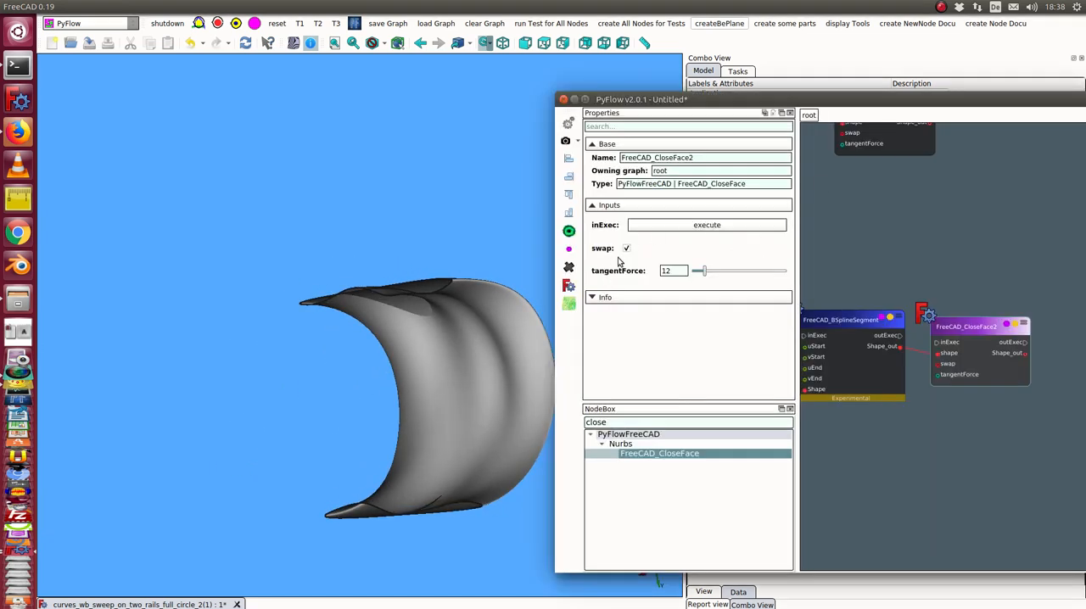
left_click(625, 248)
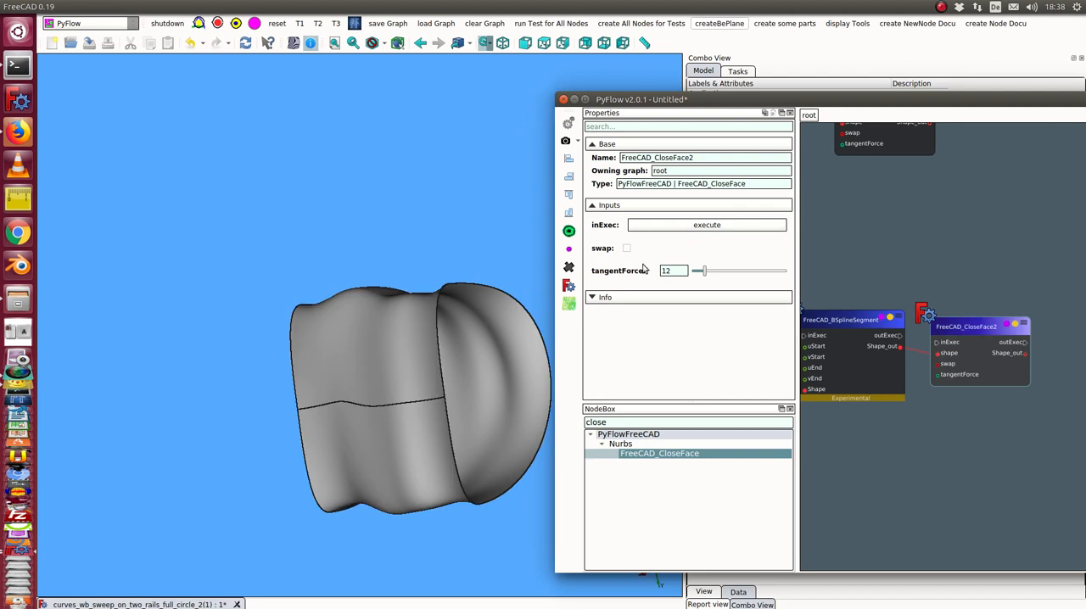